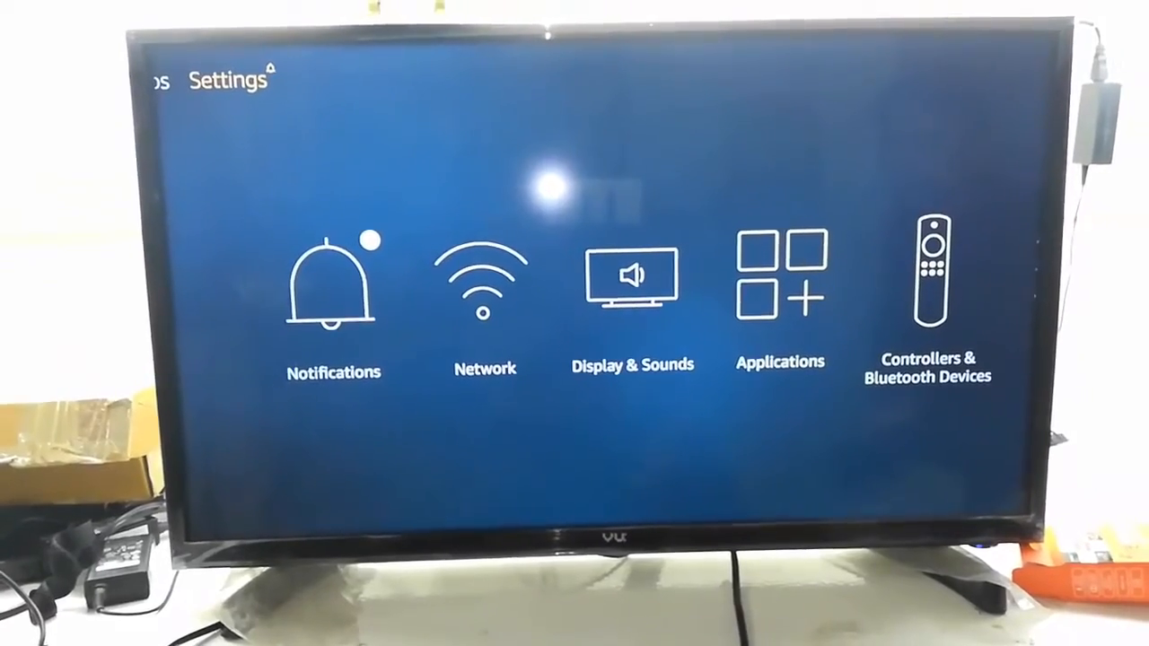
Step: Select Display & Sounds in Fire TV Settings to reveal Enable Display Mirroring
scroll(right, 3)
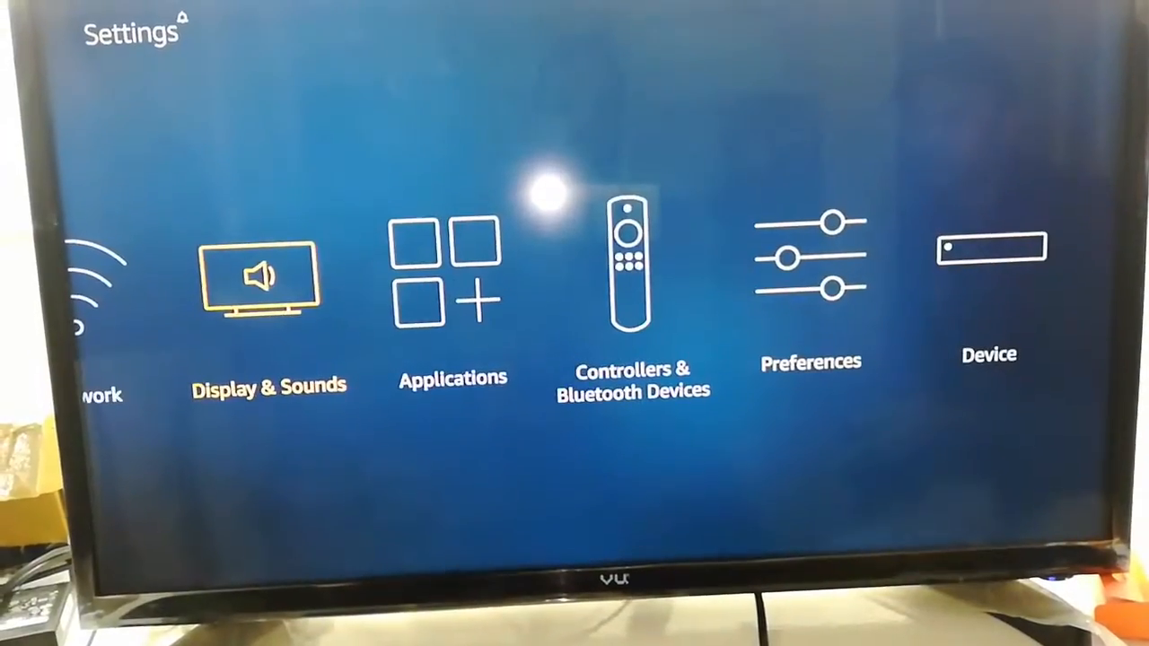
click(260, 296)
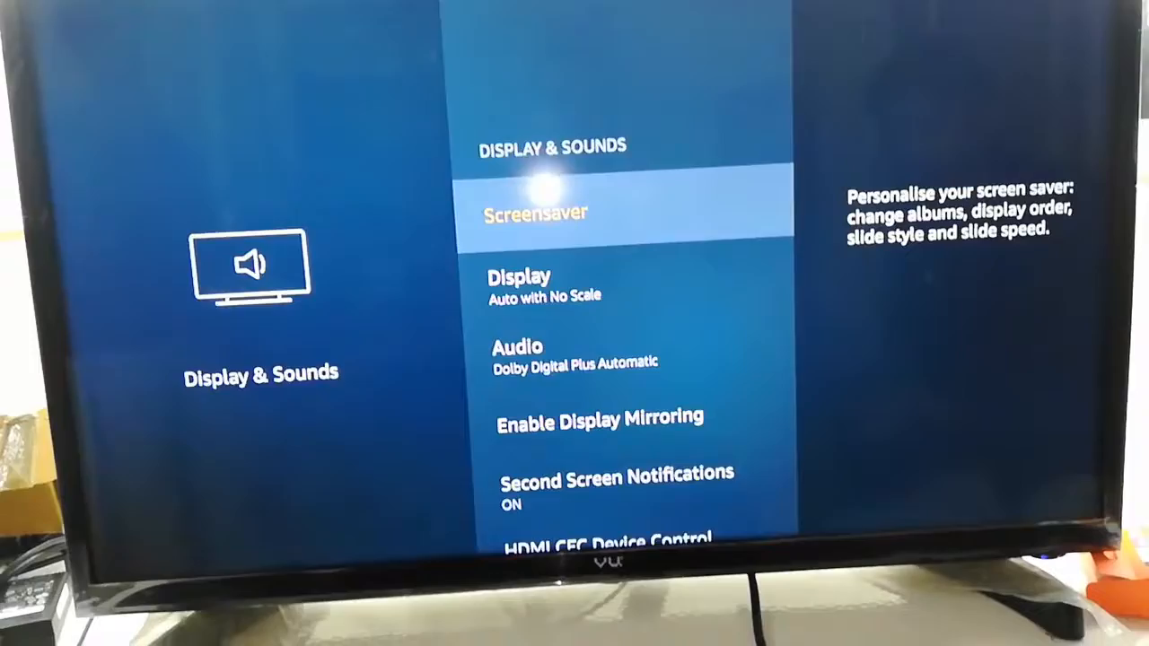
scroll(down, 3)
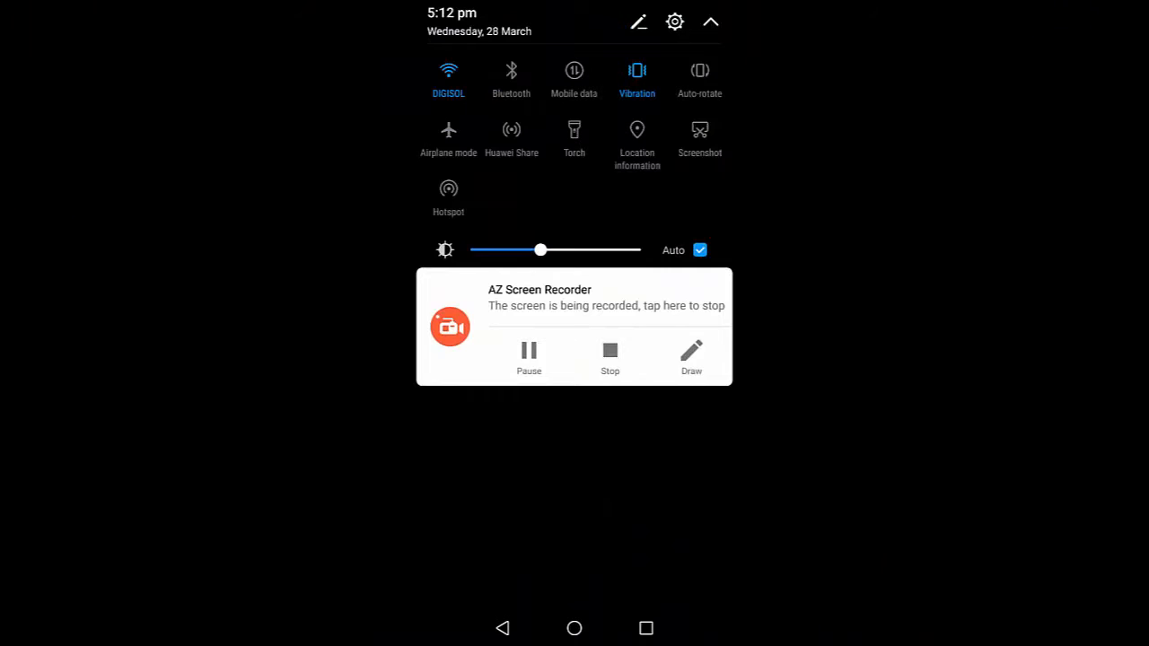
Step: Open the quick settings tile editor and enable MirrorShare to mirror the phone
click(638, 22)
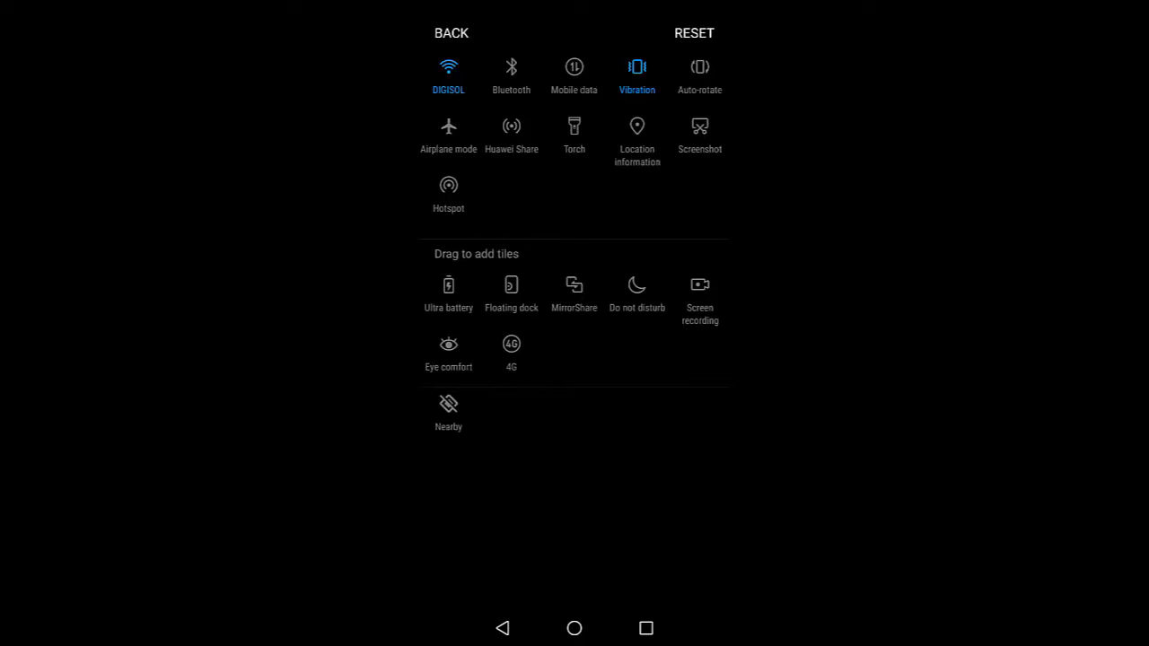
click(574, 284)
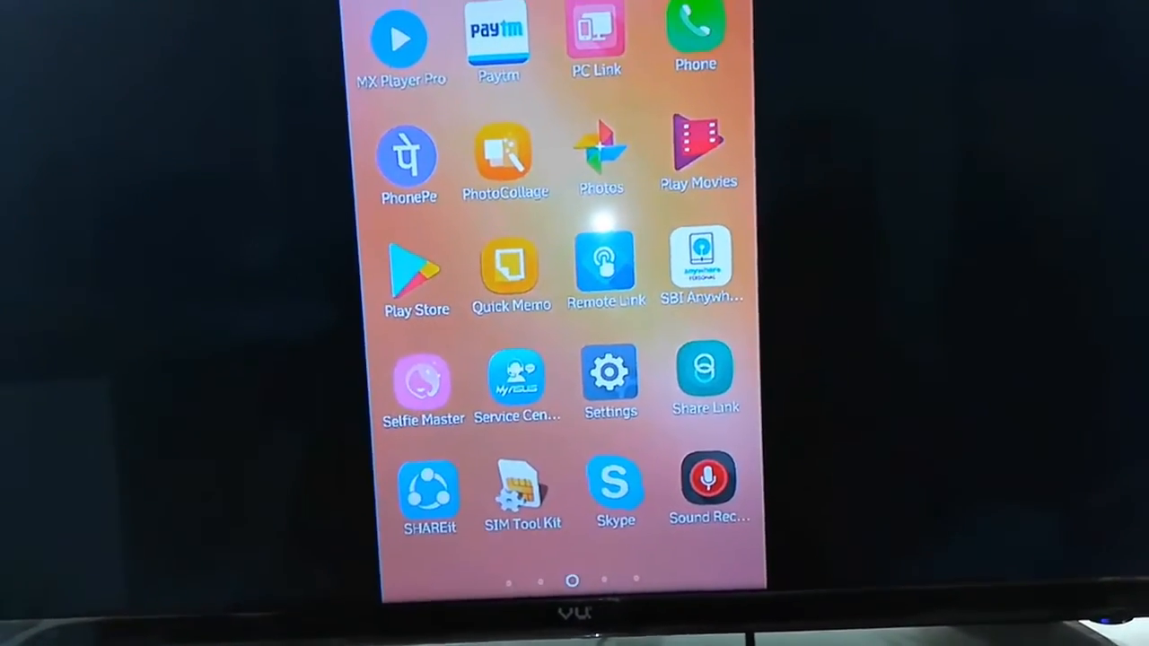
Step: Swipe through home screen pages, then scroll a YouTube channel's Uploads list on the TV
scroll(right, 3)
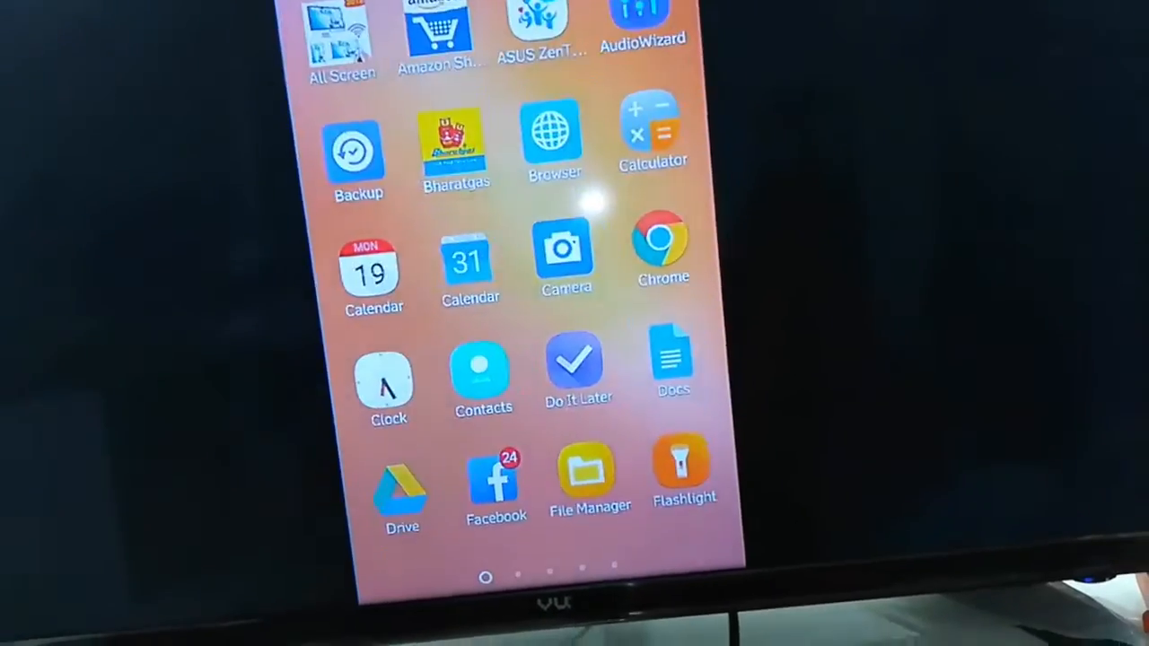
scroll(left, 3)
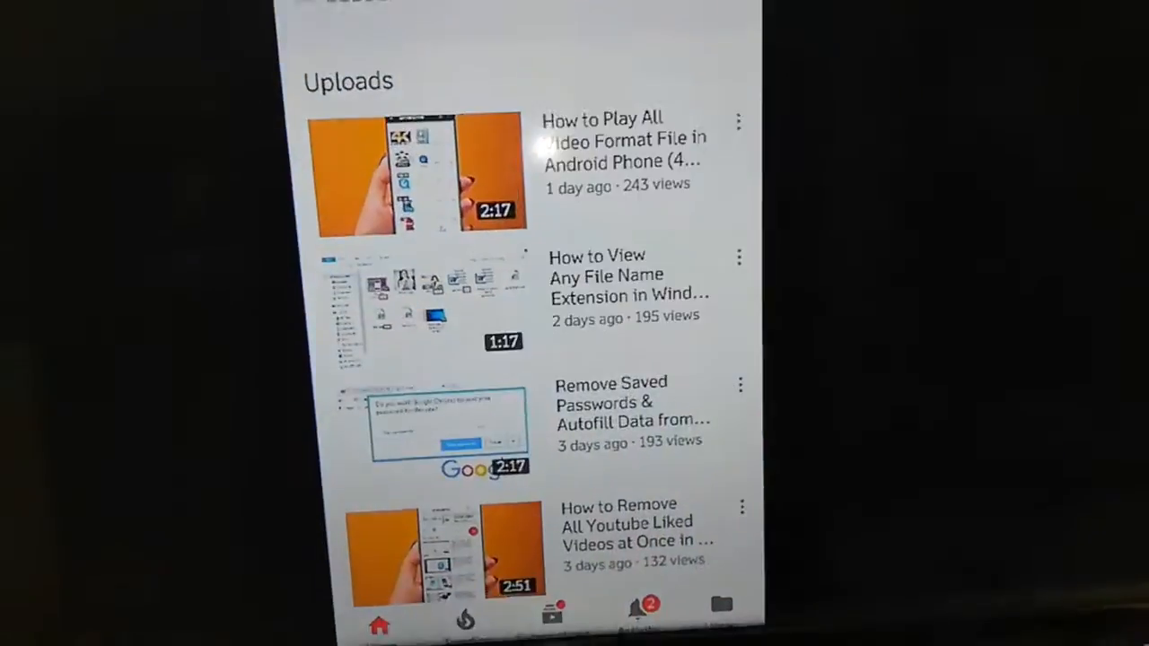
scroll(up, 3)
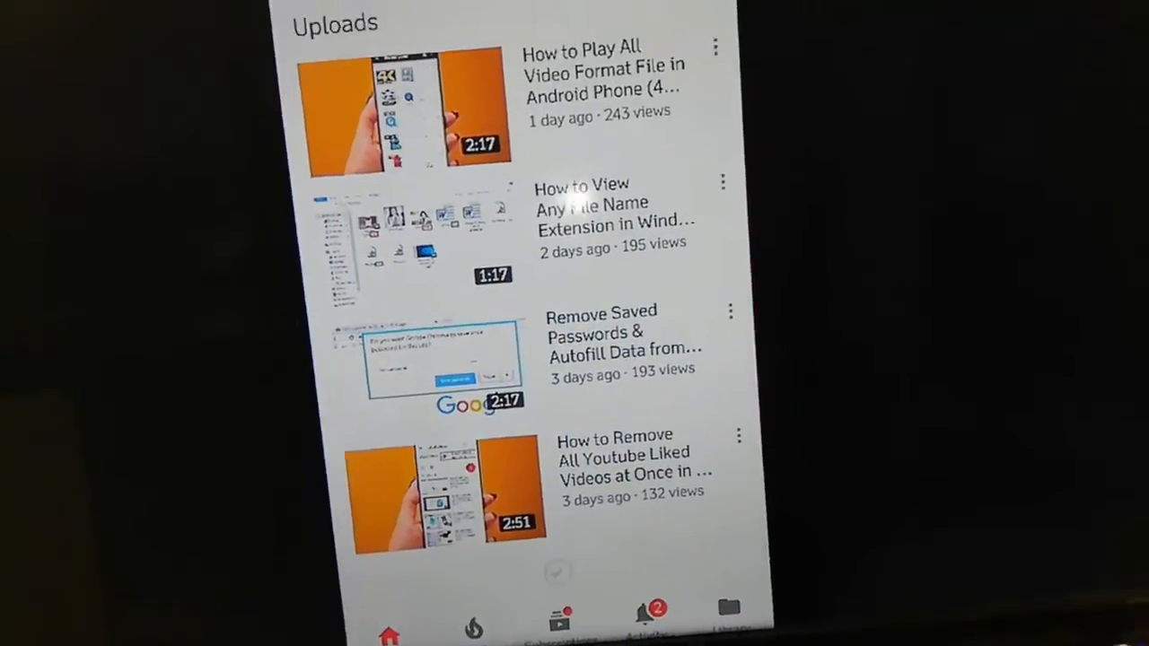
scroll(down, 3)
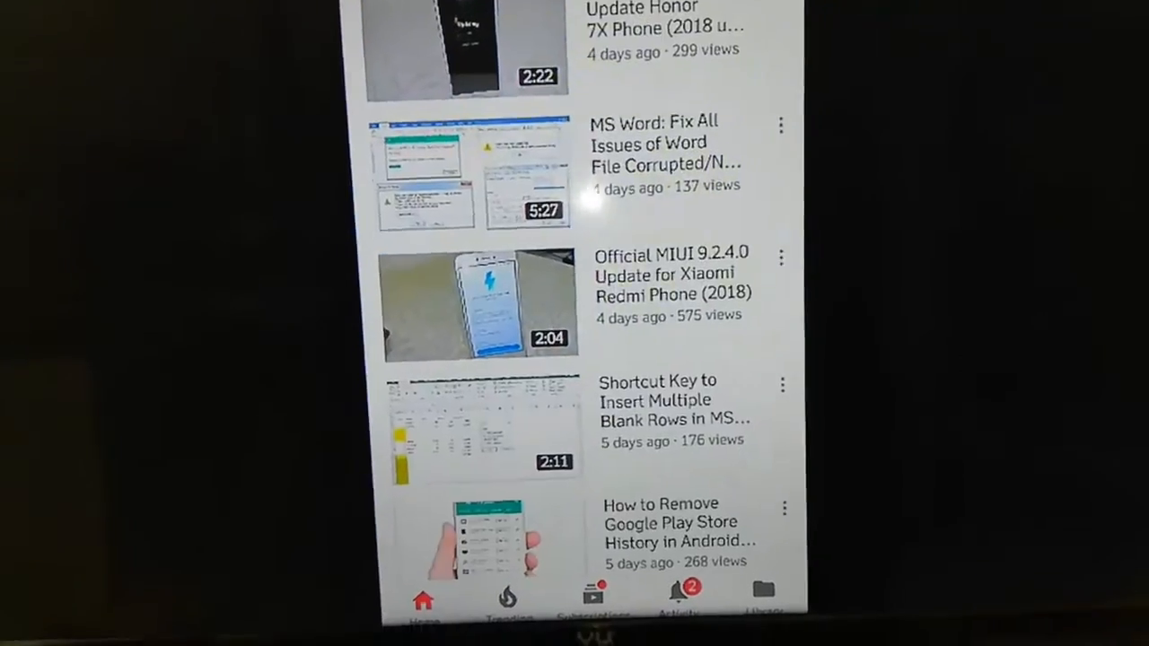